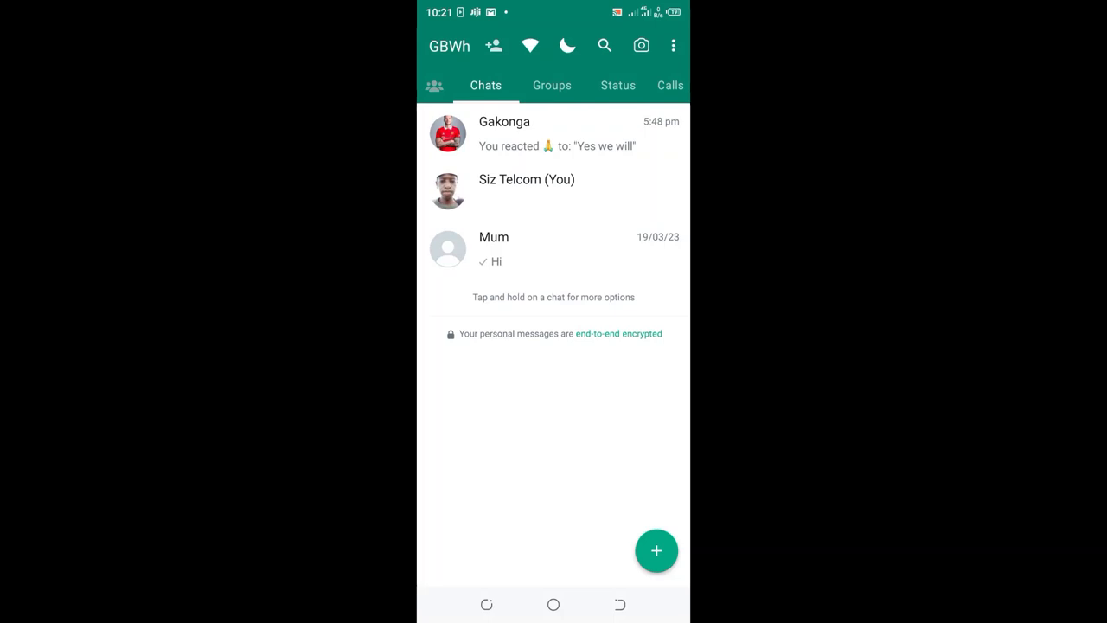
Open Settings from the Chats screen's overflow menu.
{"action": "left_click", "coordinate": [673, 45]}
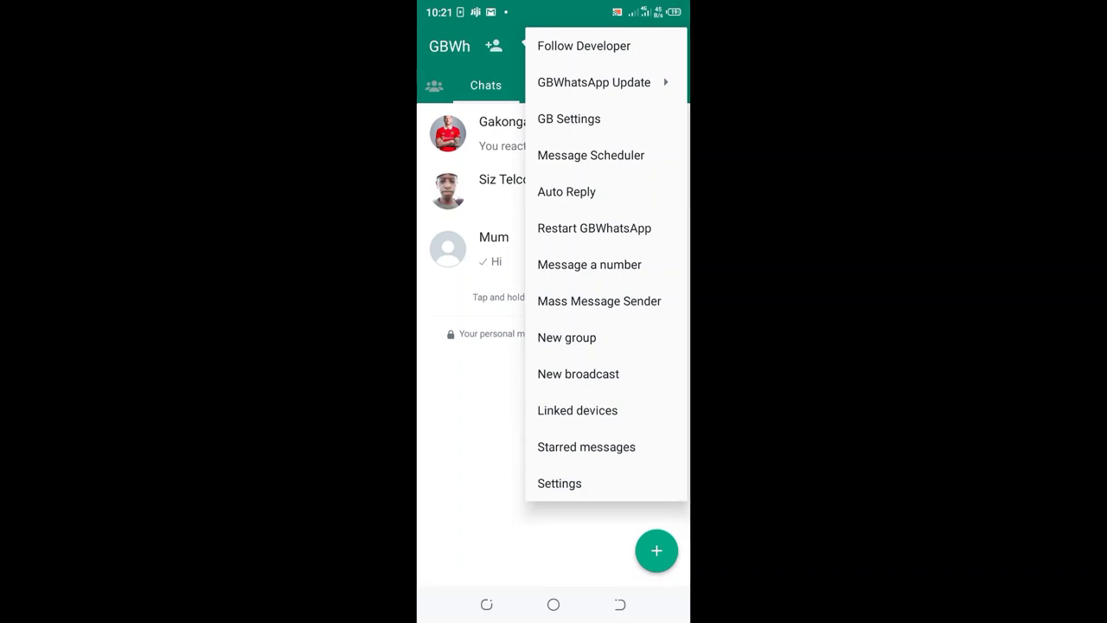
{"action": "left_click", "coordinate": [559, 483]}
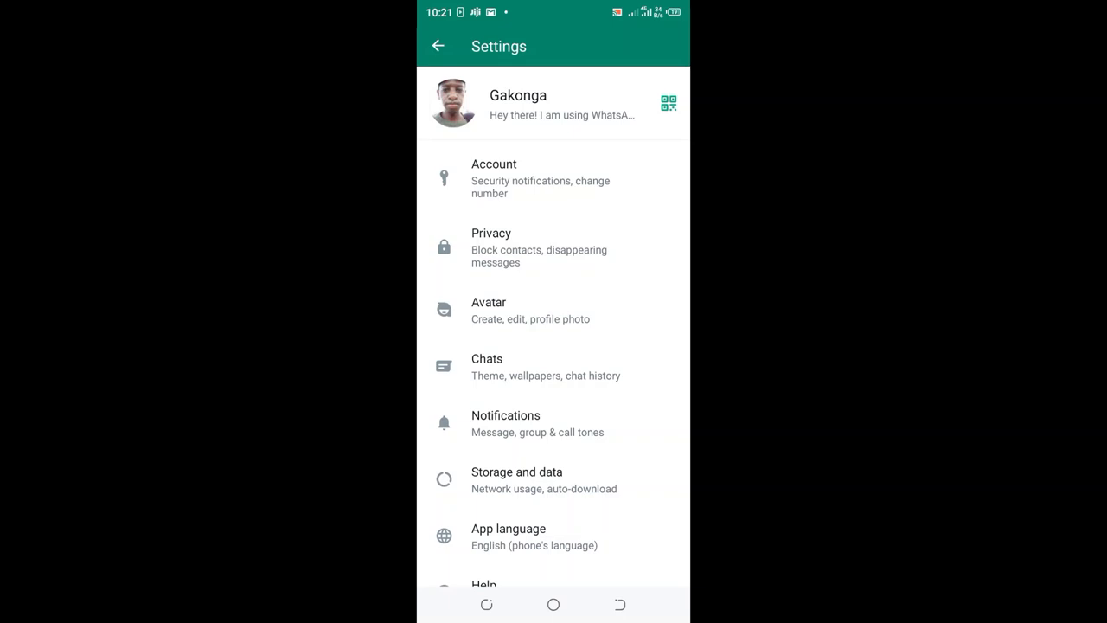
Go to Privacy and open the Last seen and online page.
{"action": "left_click", "coordinate": [554, 247]}
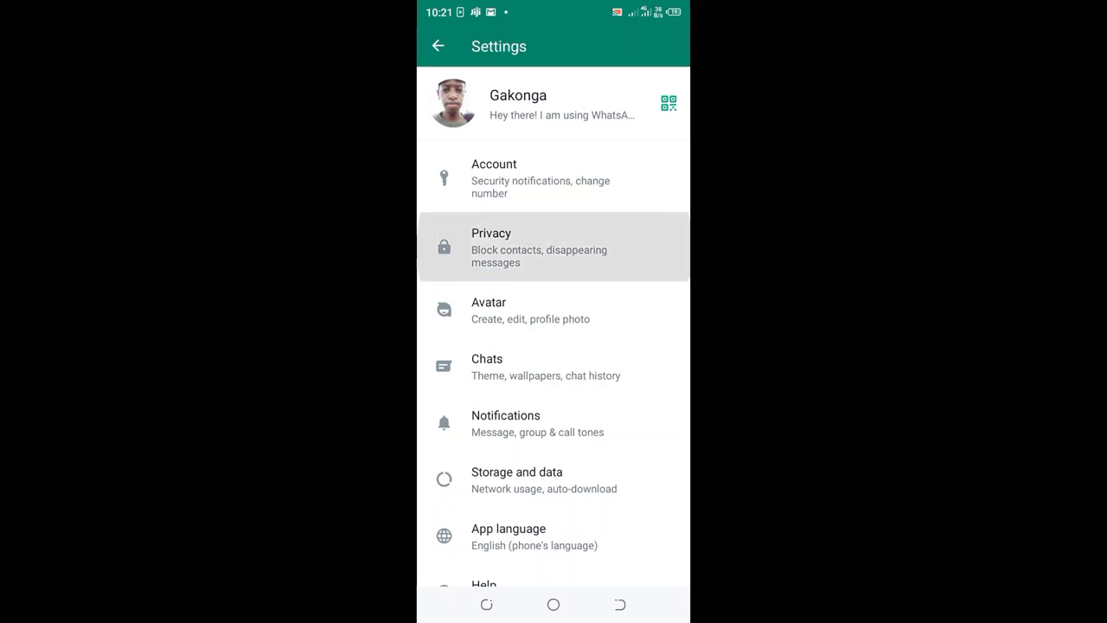
{"action": "left_click", "coordinate": [553, 246]}
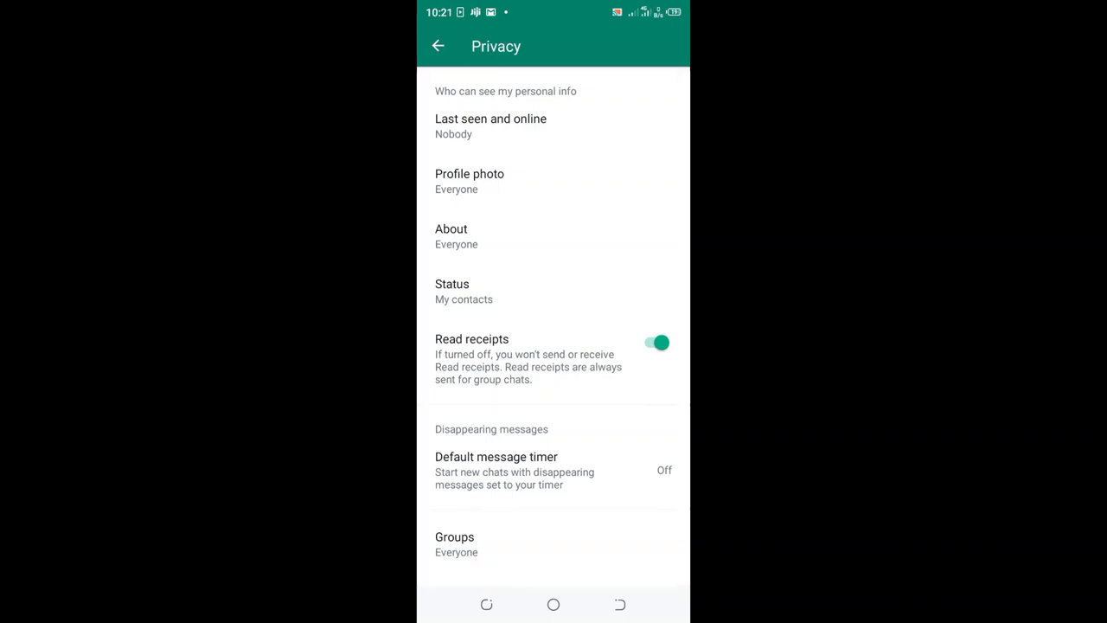
{"action": "left_click", "coordinate": [492, 125]}
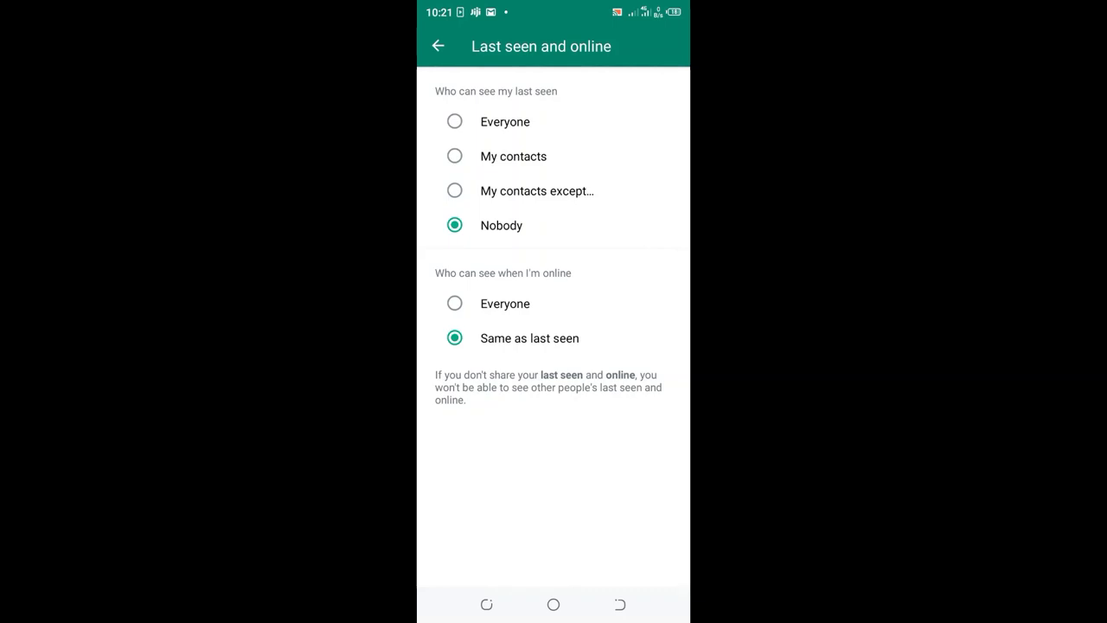
Set last seen to 'My contacts except…' with Abb excluded, then return to the page.
{"action": "left_click", "coordinate": [536, 191]}
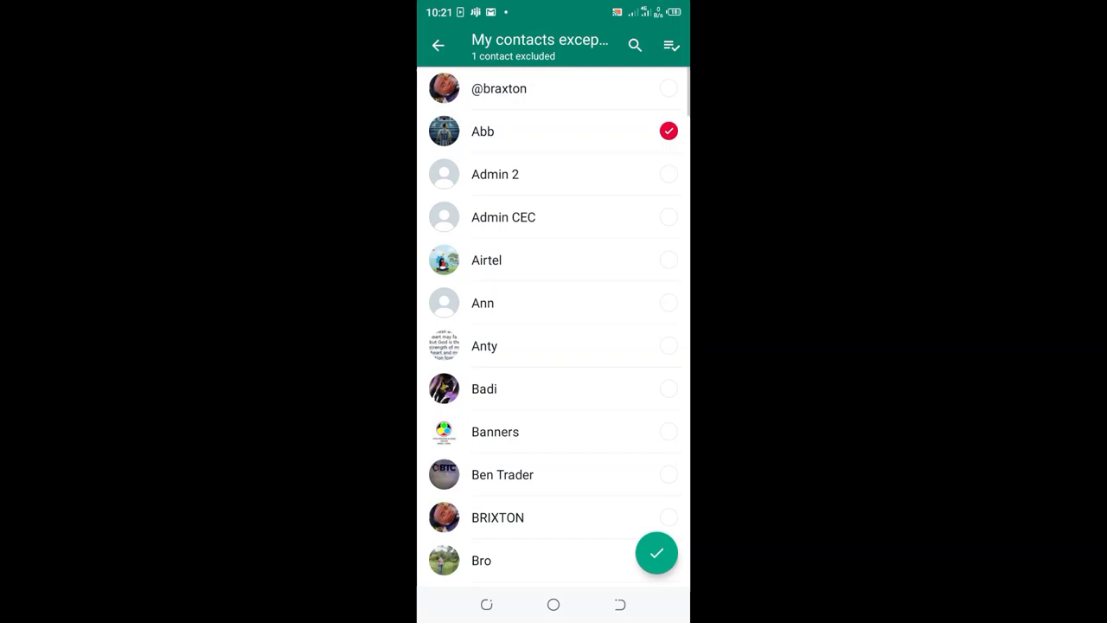
{"action": "left_click", "coordinate": [655, 554]}
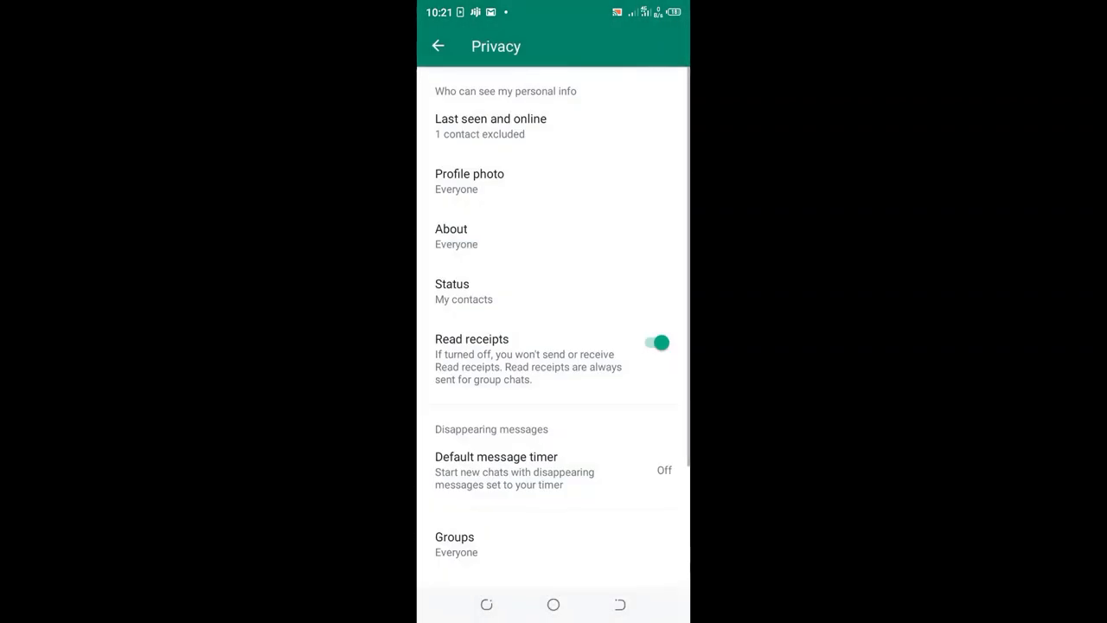
{"action": "left_click", "coordinate": [492, 125]}
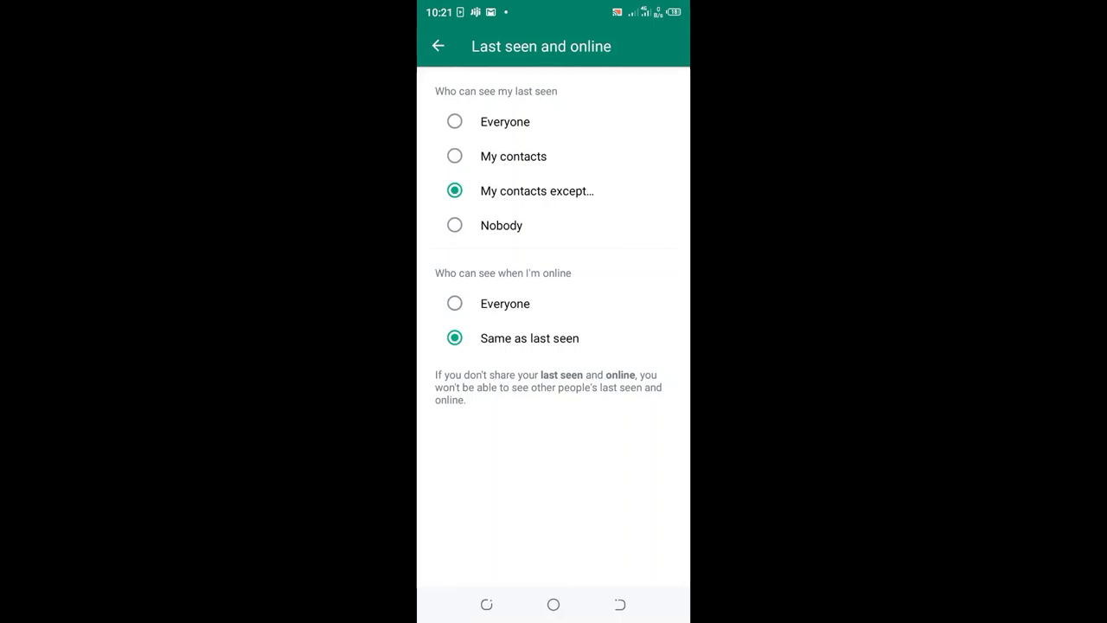
Set online visibility to 'Same as last seen' (after briefly choosing Everyone) and go back to Privacy.
{"action": "left_click", "coordinate": [453, 304]}
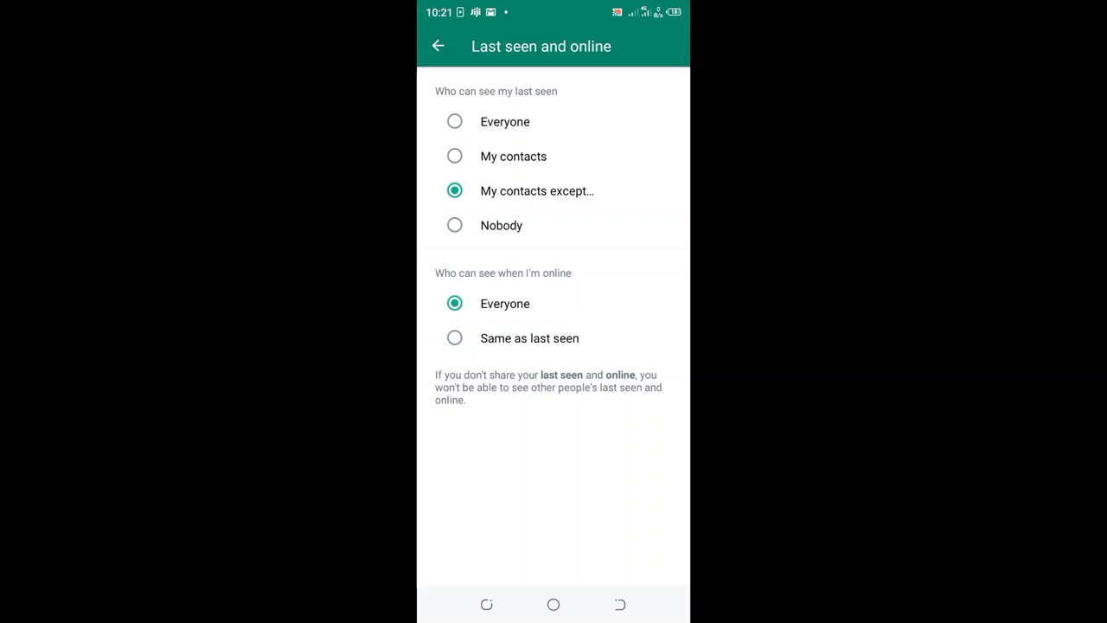
{"action": "left_click", "coordinate": [455, 338]}
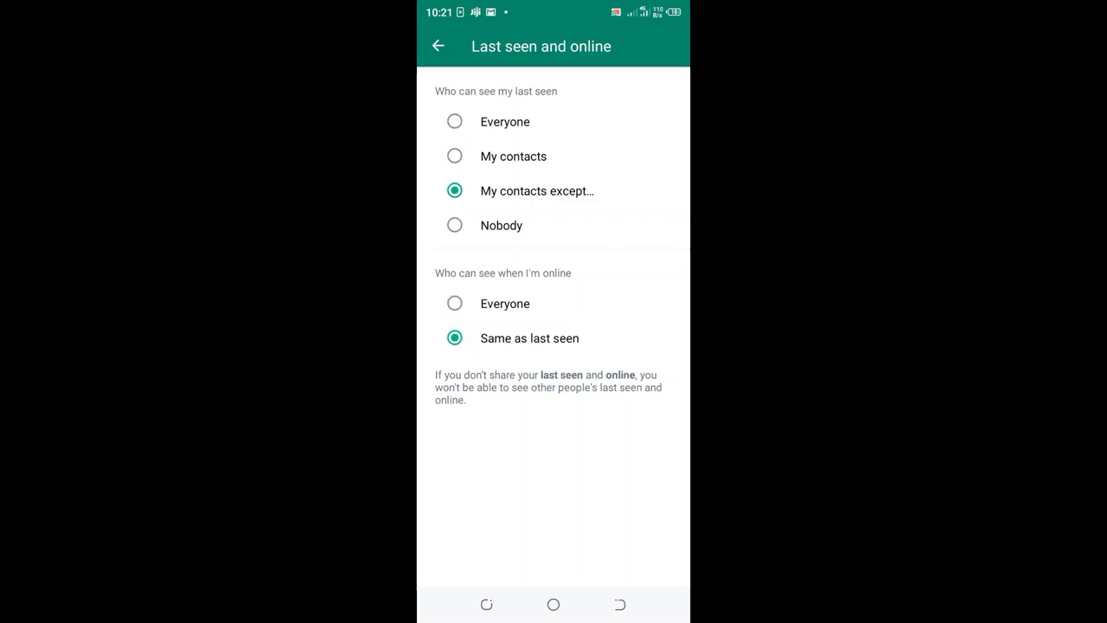
{"action": "left_click", "coordinate": [439, 45]}
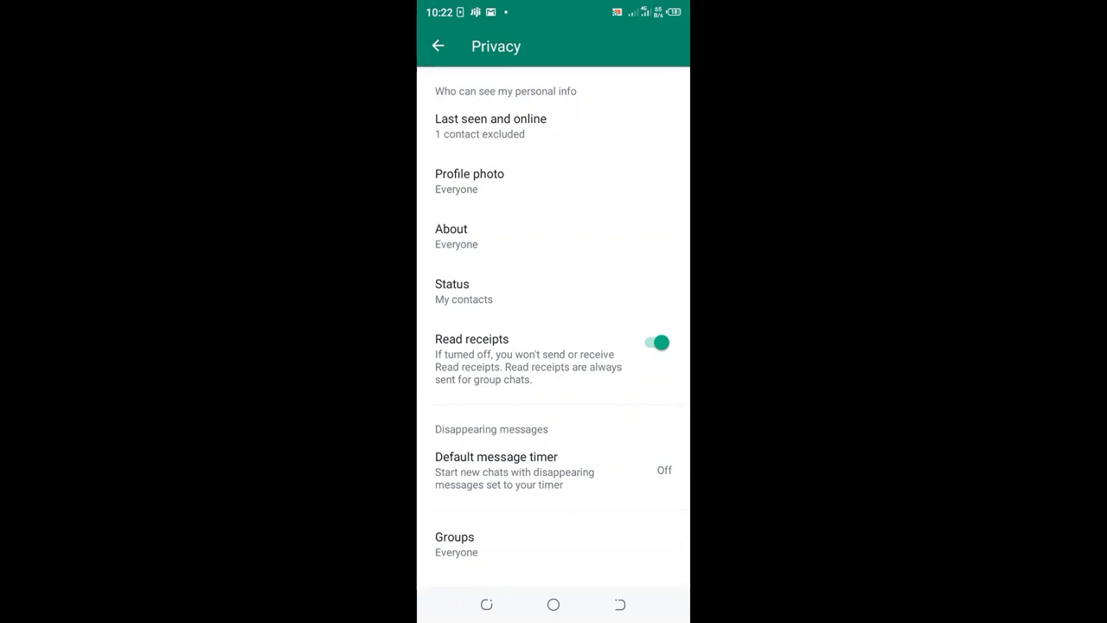
Reopen the Last seen and online page from Privacy.
{"action": "left_click", "coordinate": [491, 125]}
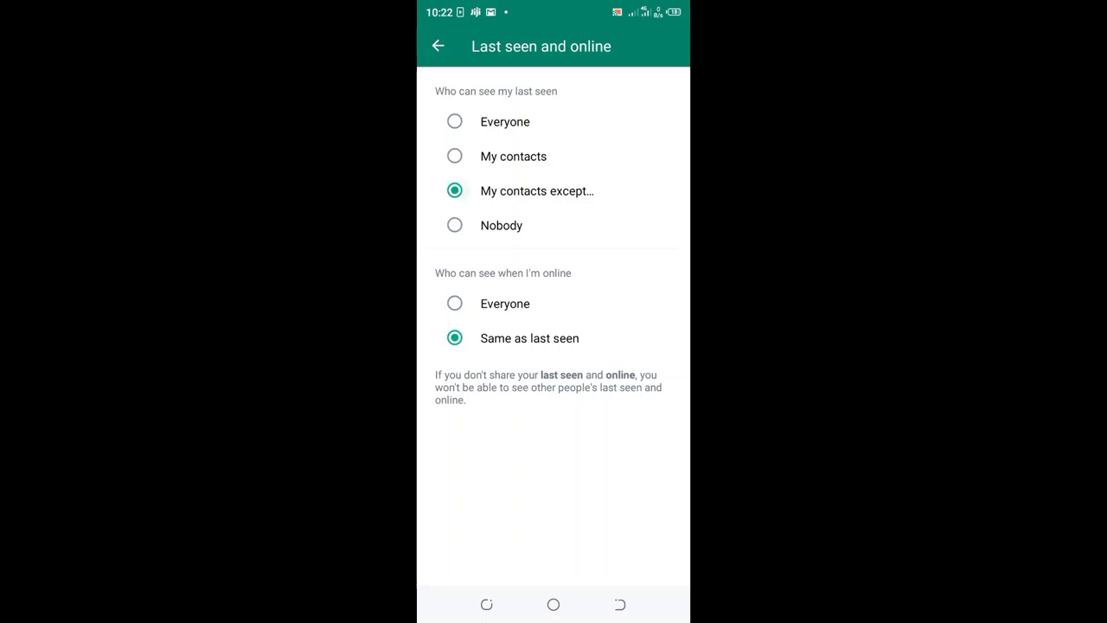
Change the excluded contact from Abb to Admin 2 and confirm, returning to the page.
{"action": "left_click", "coordinate": [537, 190]}
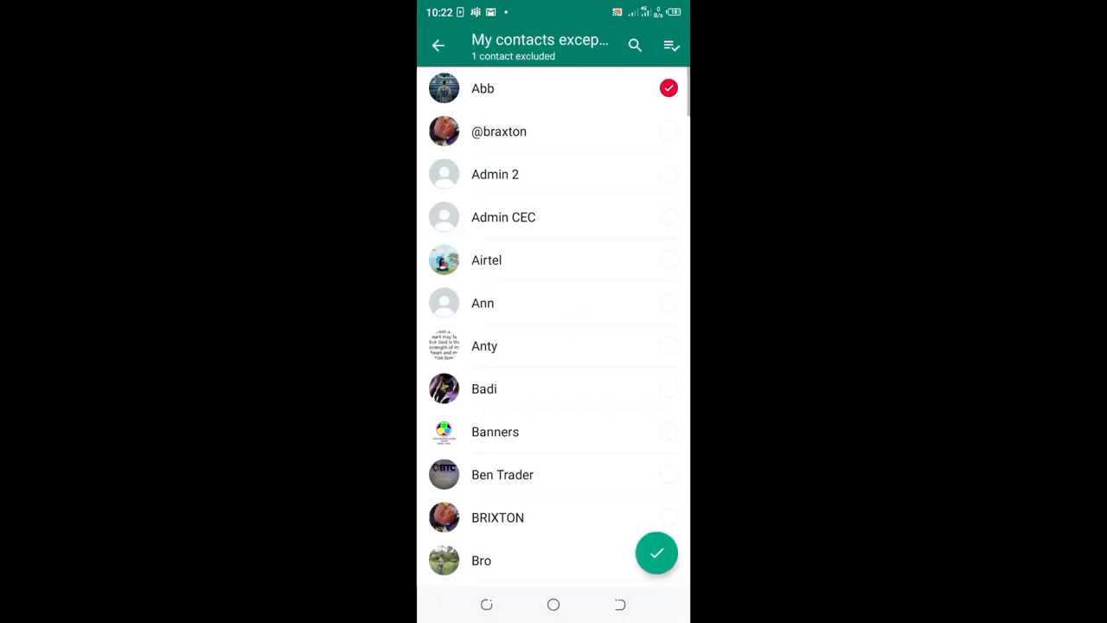
{"action": "left_click", "coordinate": [553, 173]}
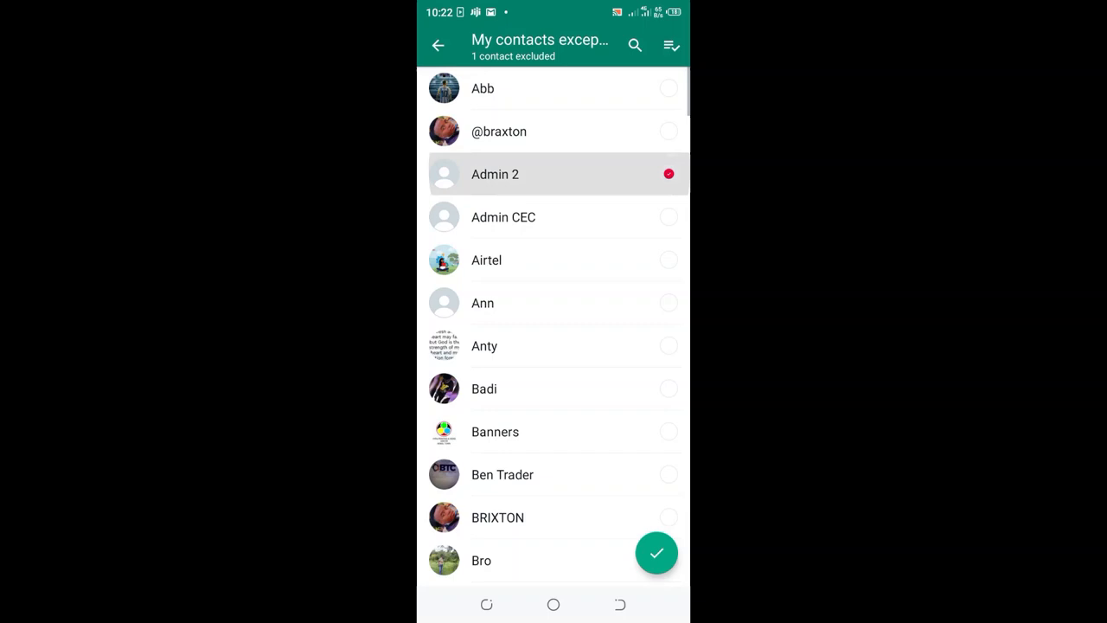
{"action": "left_click", "coordinate": [554, 173]}
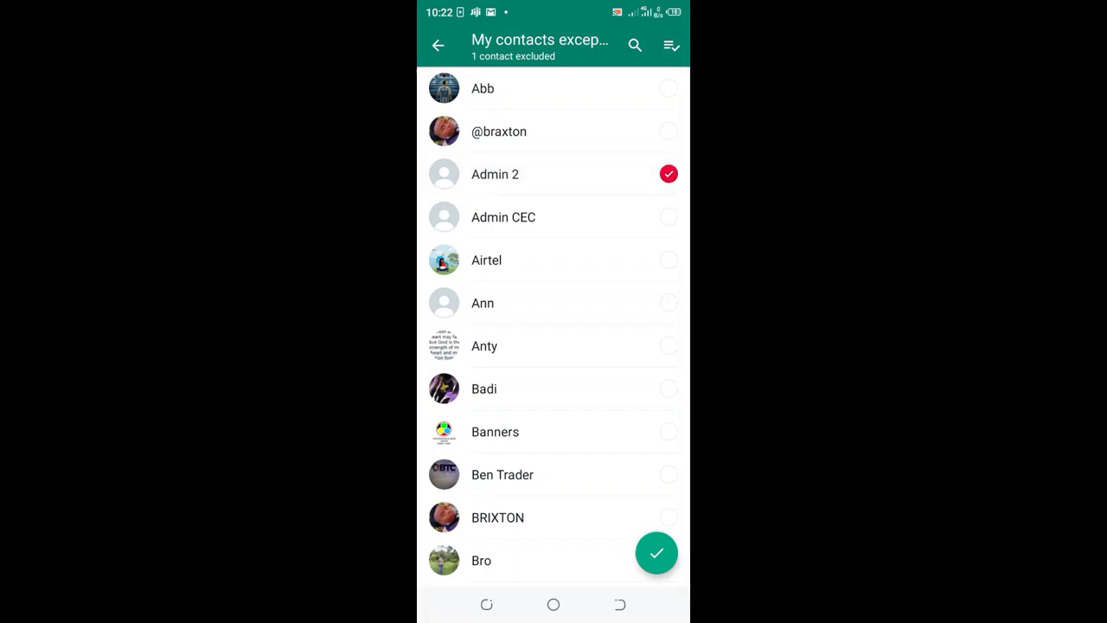
{"action": "left_click", "coordinate": [655, 554]}
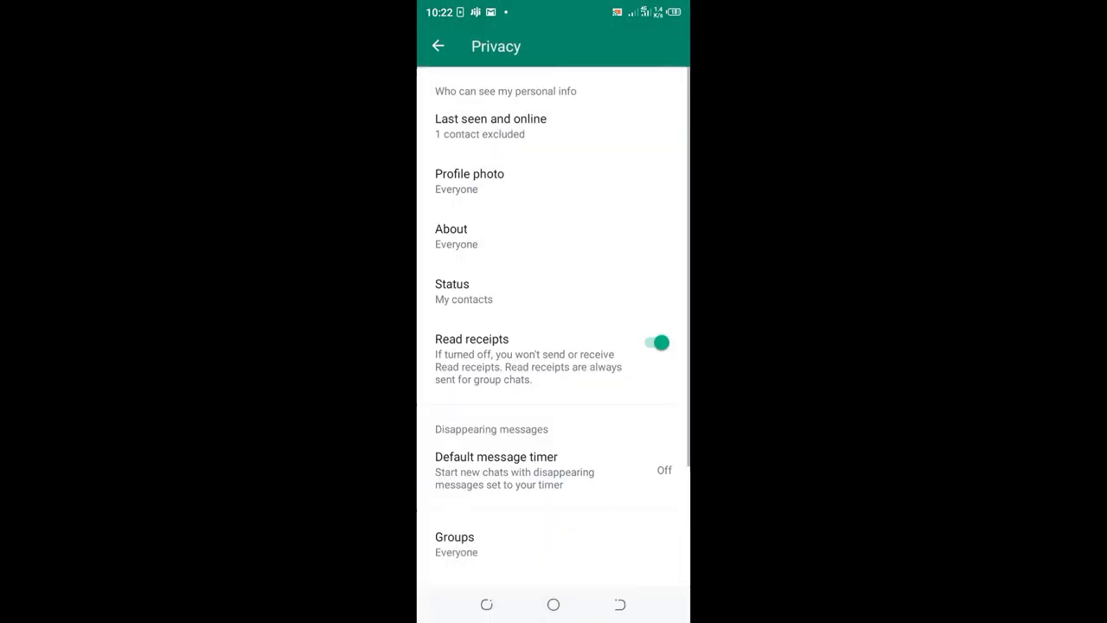
{"action": "left_click", "coordinate": [491, 125]}
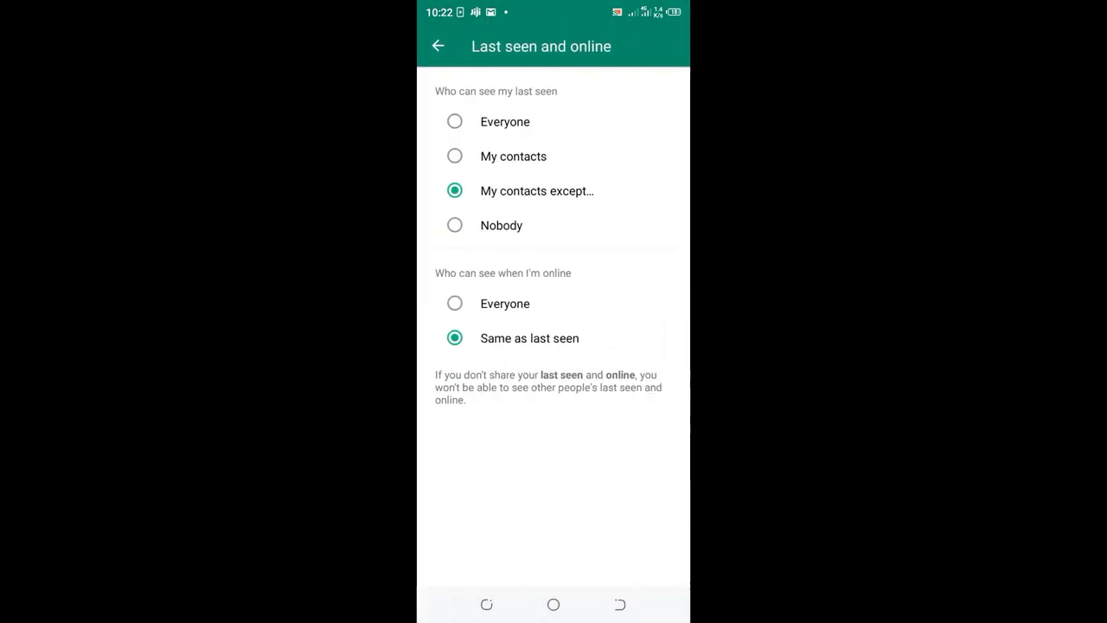